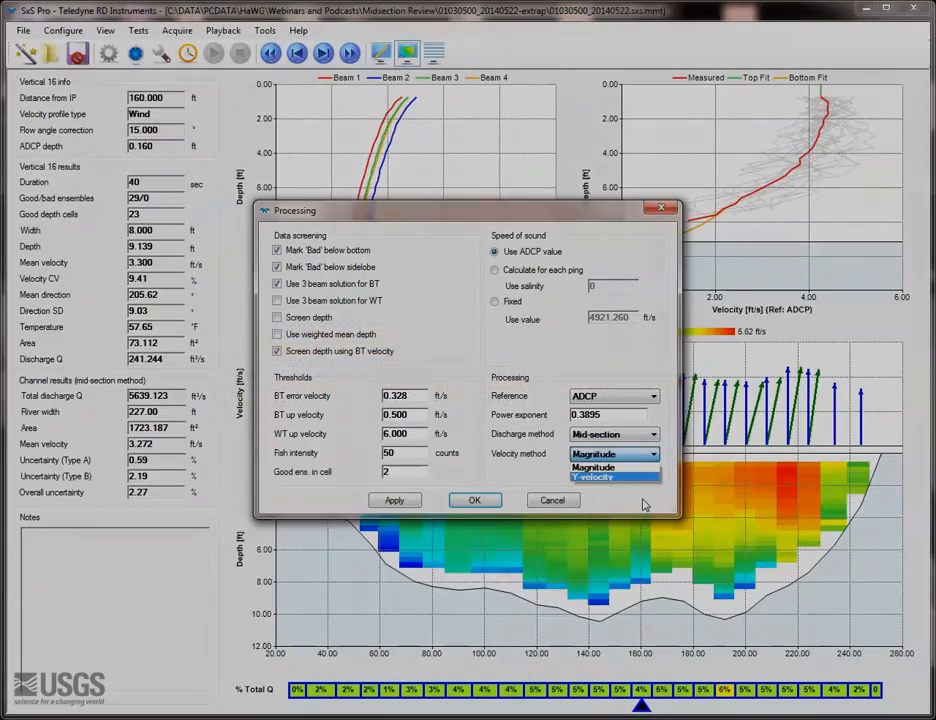
# Step: Check the Velocity method options, Magnitude versus Y-velocity, for the 01030500 measurement
pyautogui.click(475, 500)
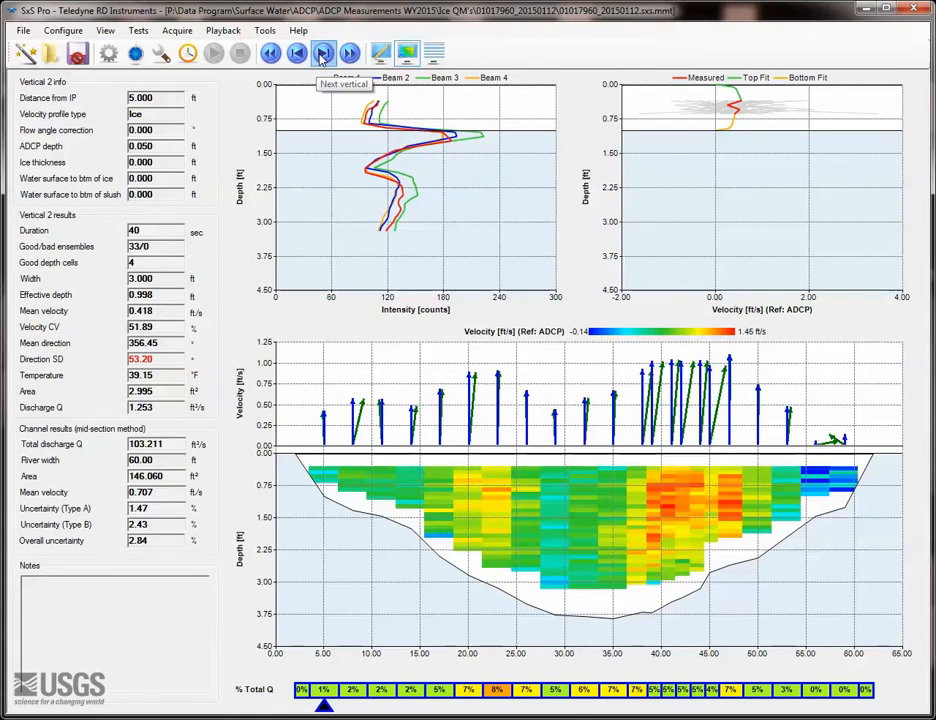
# Step: Advance through the ice measurement's verticals toward Vertical 12
pyautogui.click(323, 53)
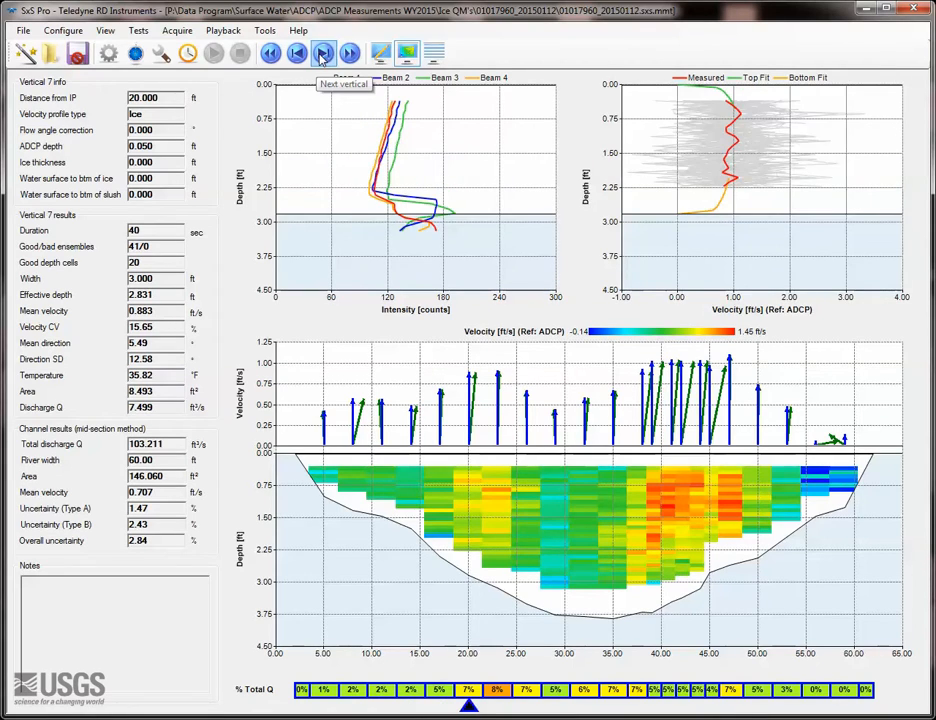
pyautogui.click(323, 53)
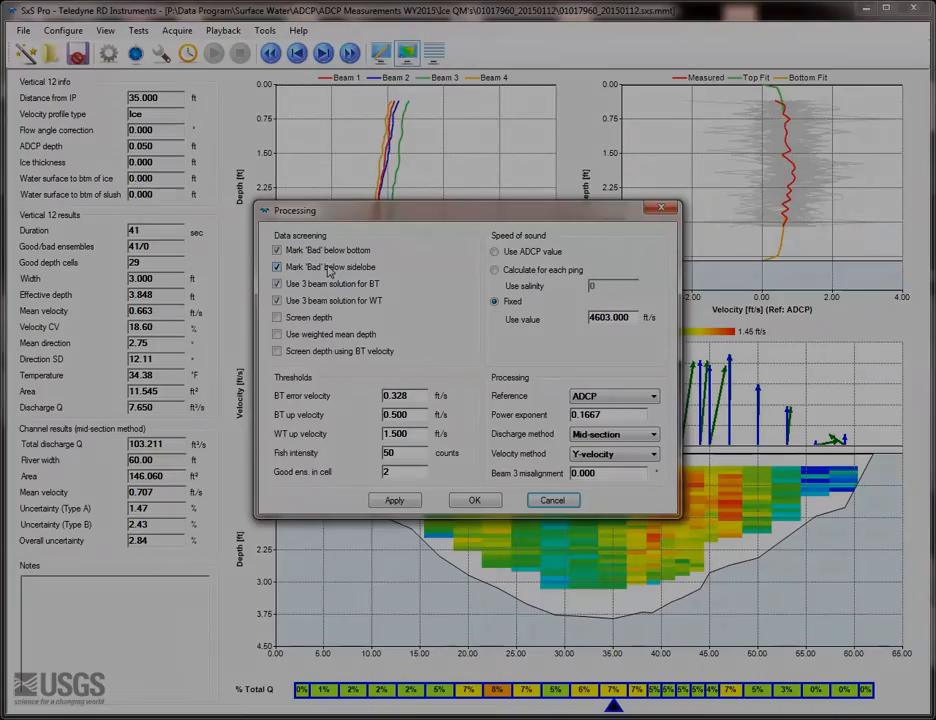
# Step: Close the Processing settings dialog
pyautogui.click(475, 500)
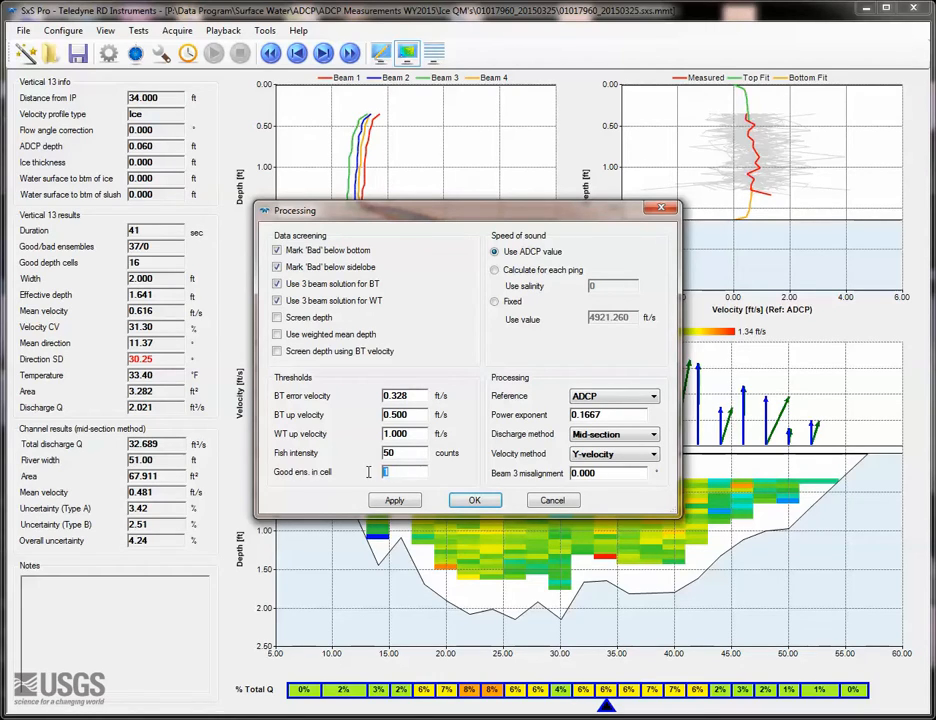
# Step: Require 4 good ensembles per cell, apply it, and accept the processing changes
pyautogui.click(394, 500)
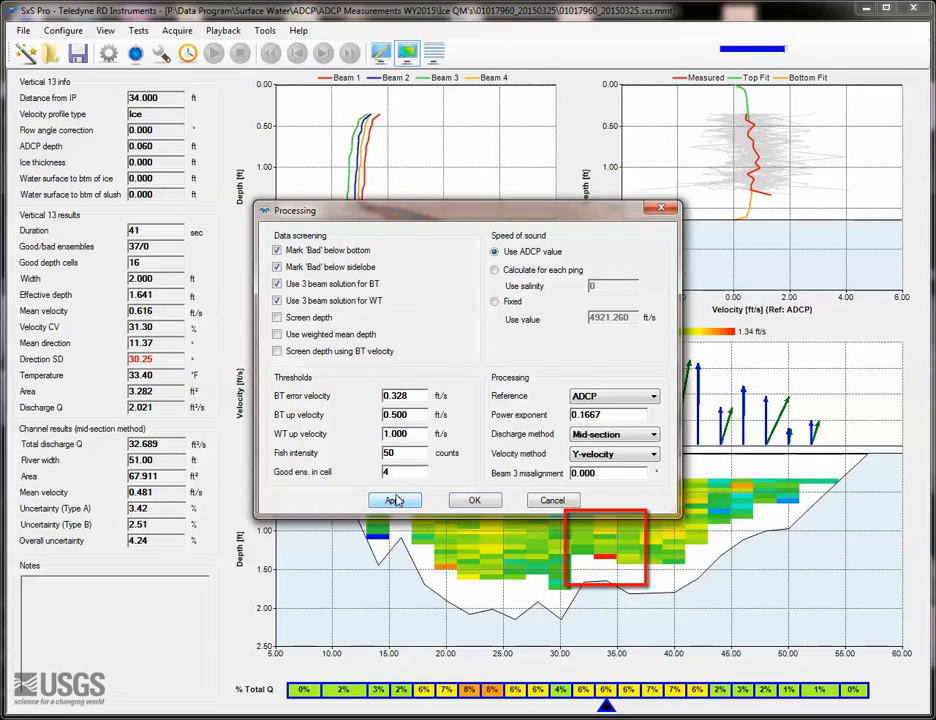
pyautogui.click(394, 500)
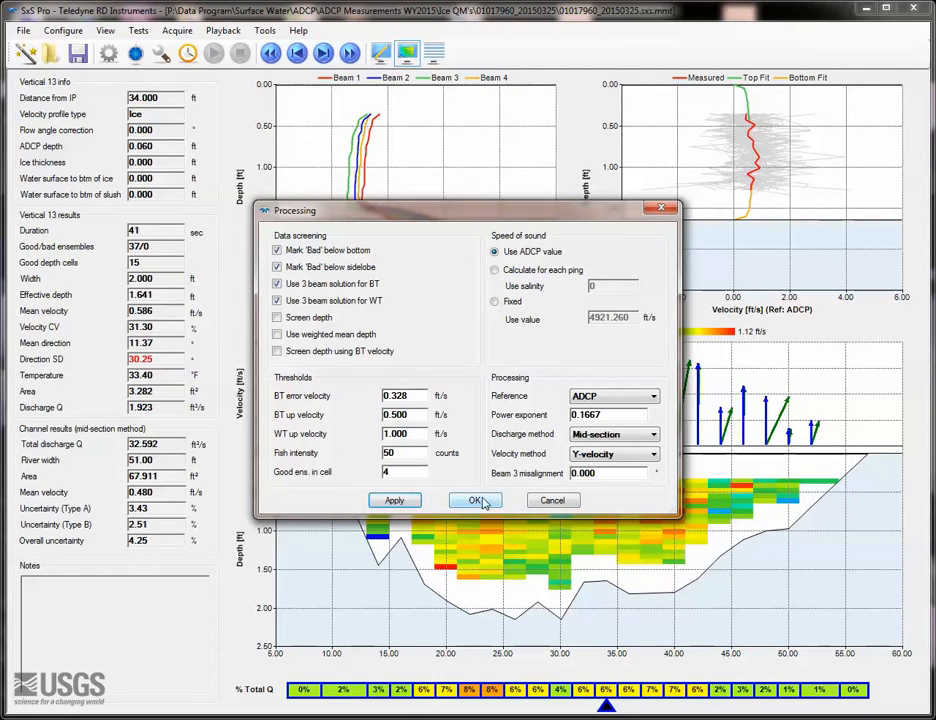
pyautogui.click(475, 500)
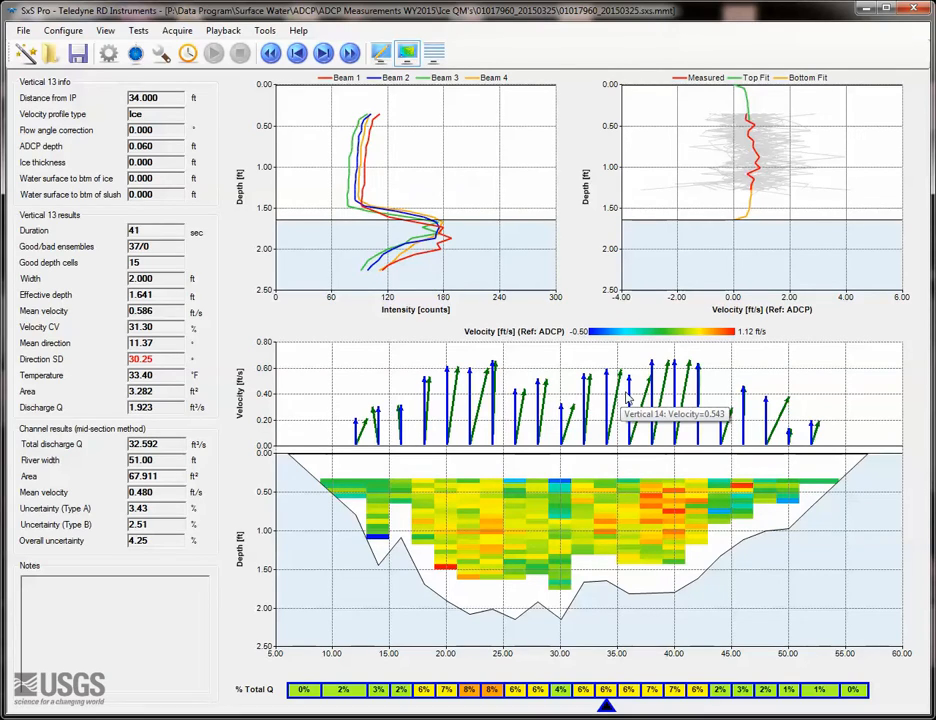
pyautogui.moveTo(628, 395)
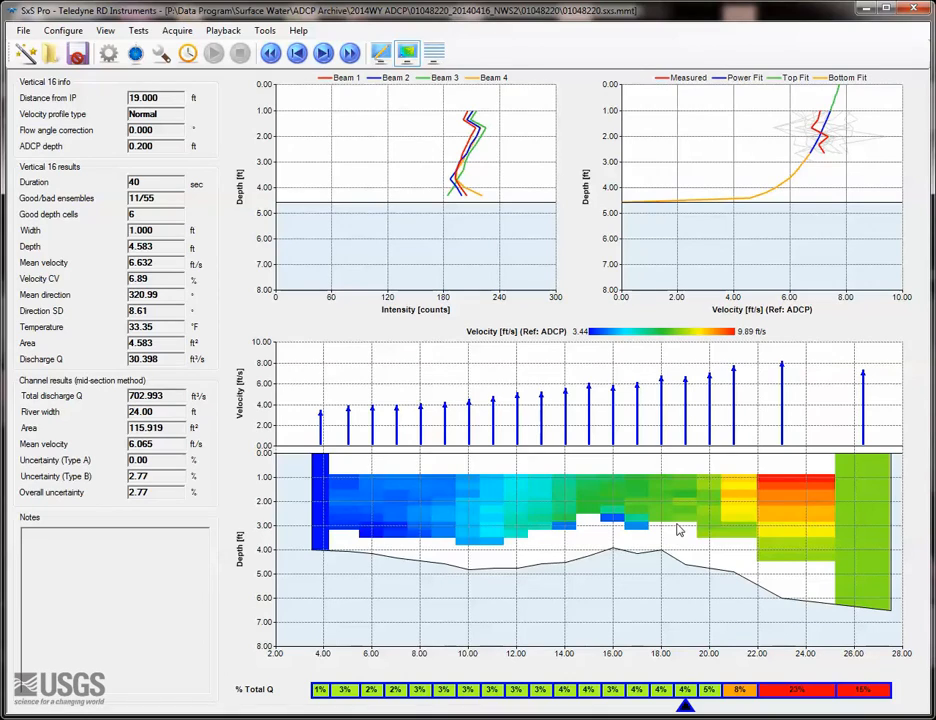
pyautogui.moveTo(685, 570)
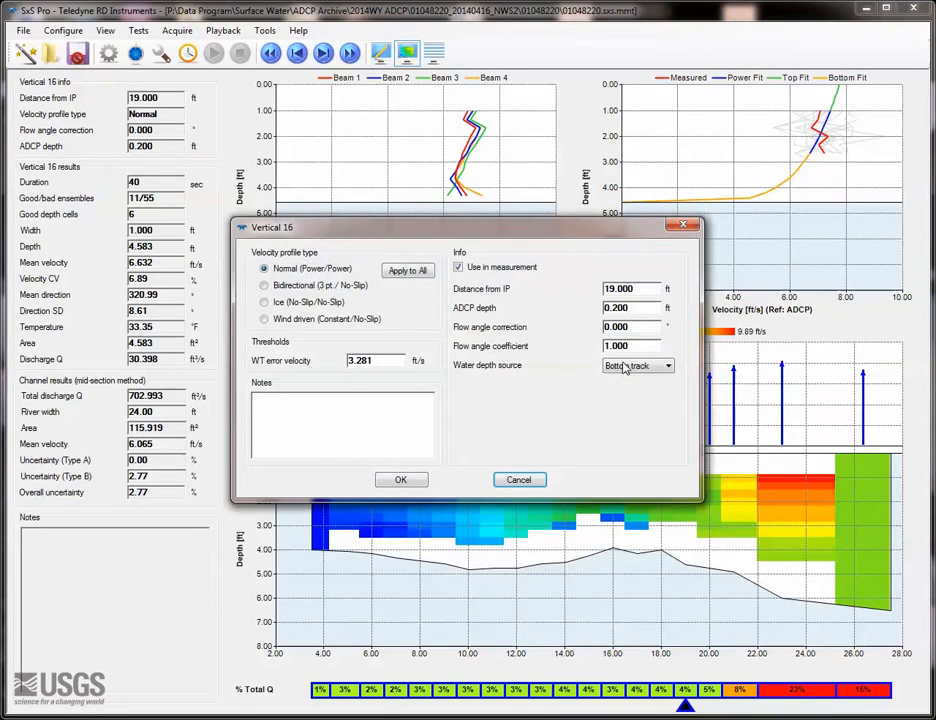
# Step: Switch vertical 16's water depth source to Manual depth at 4.58 ft
pyautogui.click(665, 365)
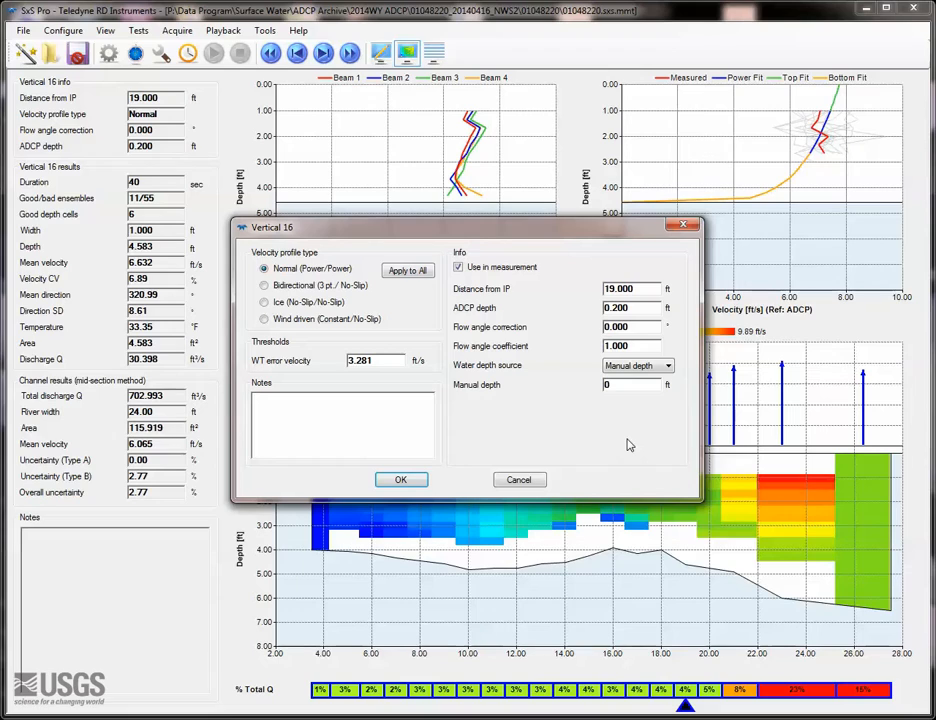
pyautogui.click(630, 385)
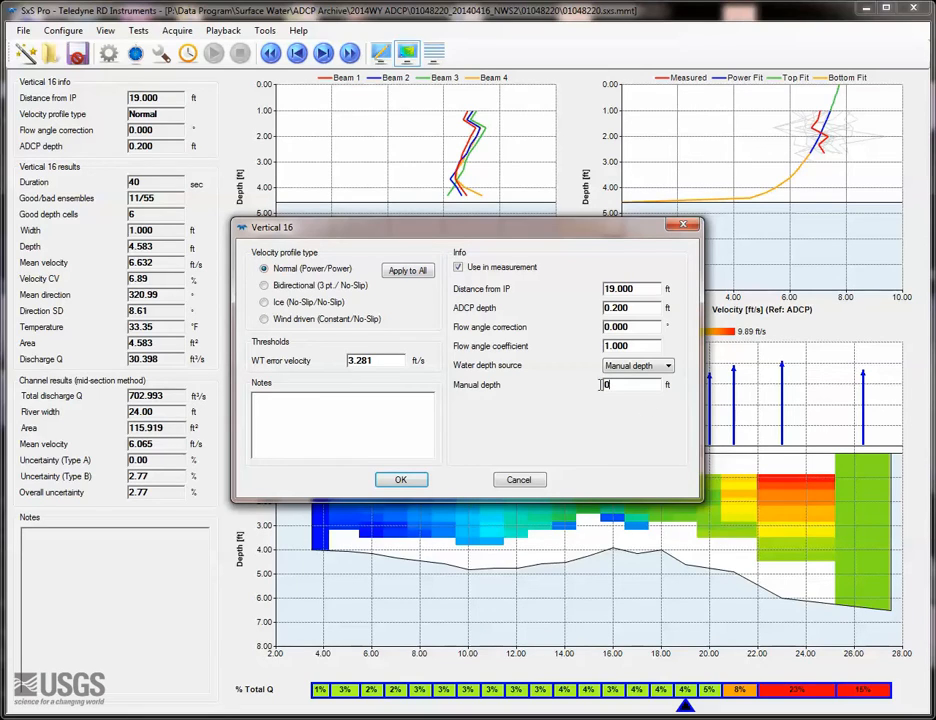
pyautogui.write('4.58')
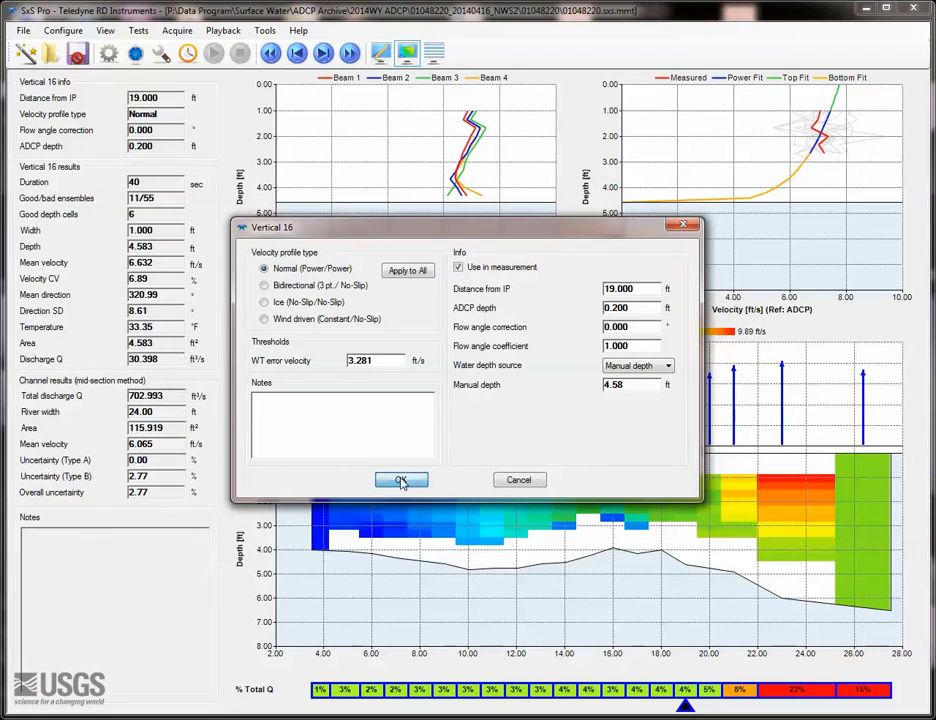
pyautogui.click(401, 480)
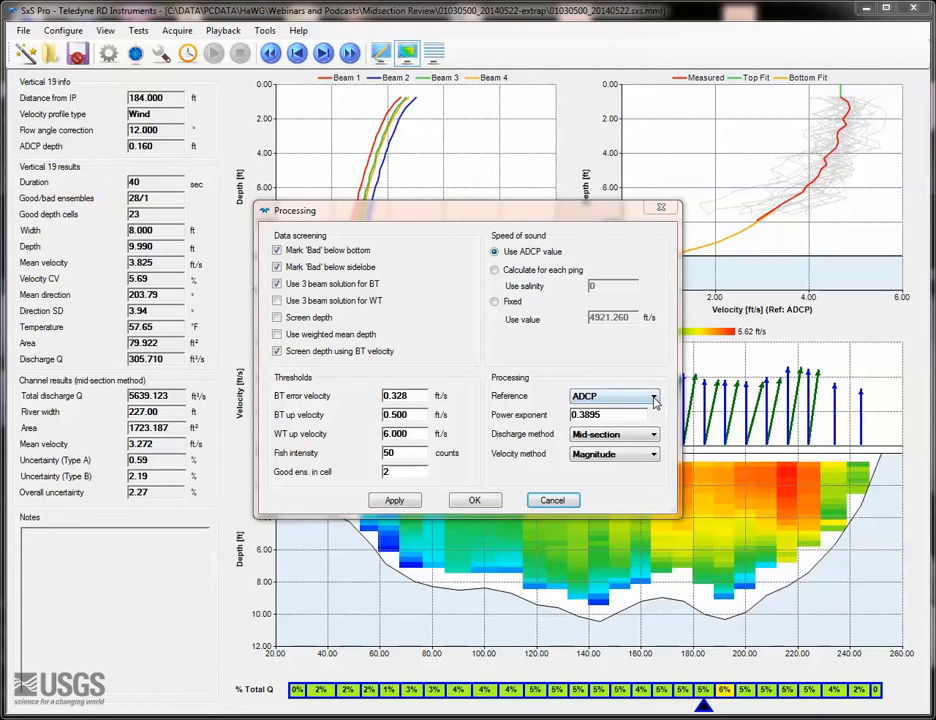
# Step: Keep mid-section as discharge method, then show vertical 18's water depth source choices
pyautogui.click(654, 396)
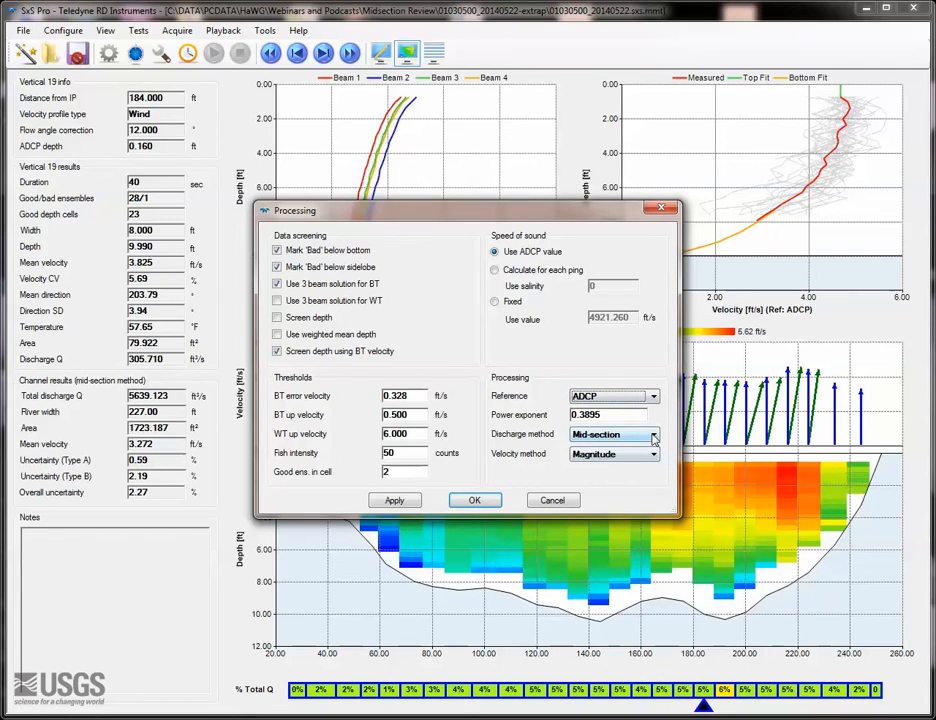
pyautogui.click(652, 434)
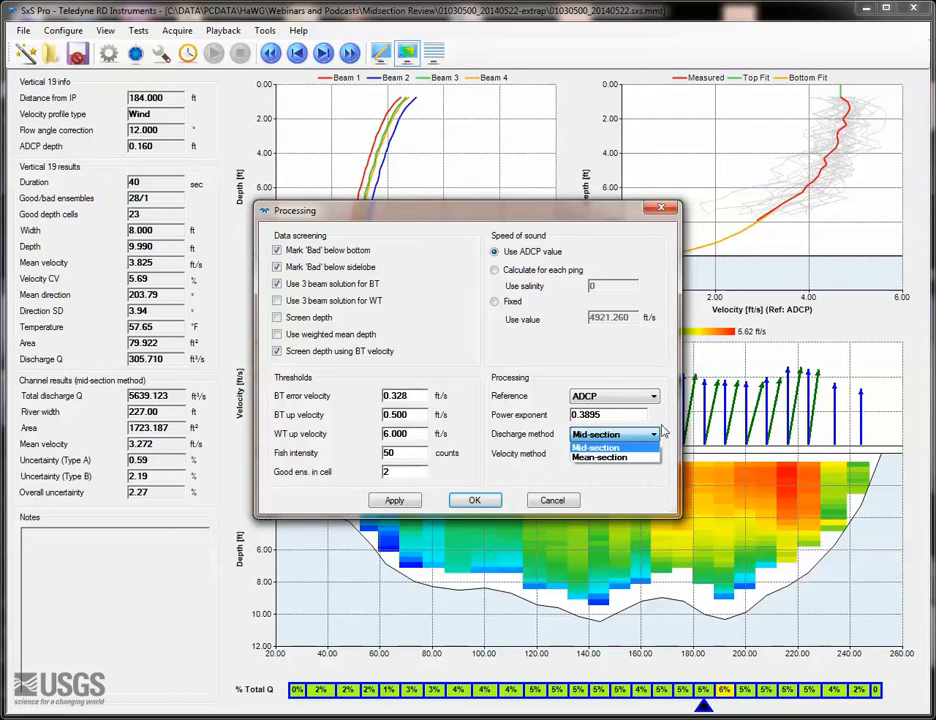
pyautogui.click(600, 458)
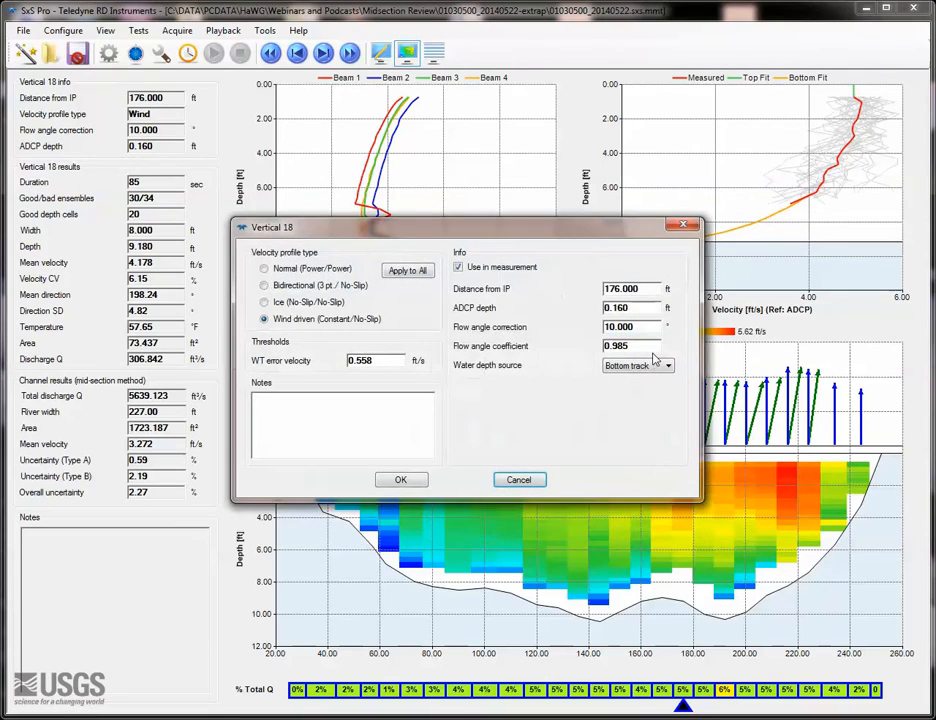
pyautogui.click(668, 365)
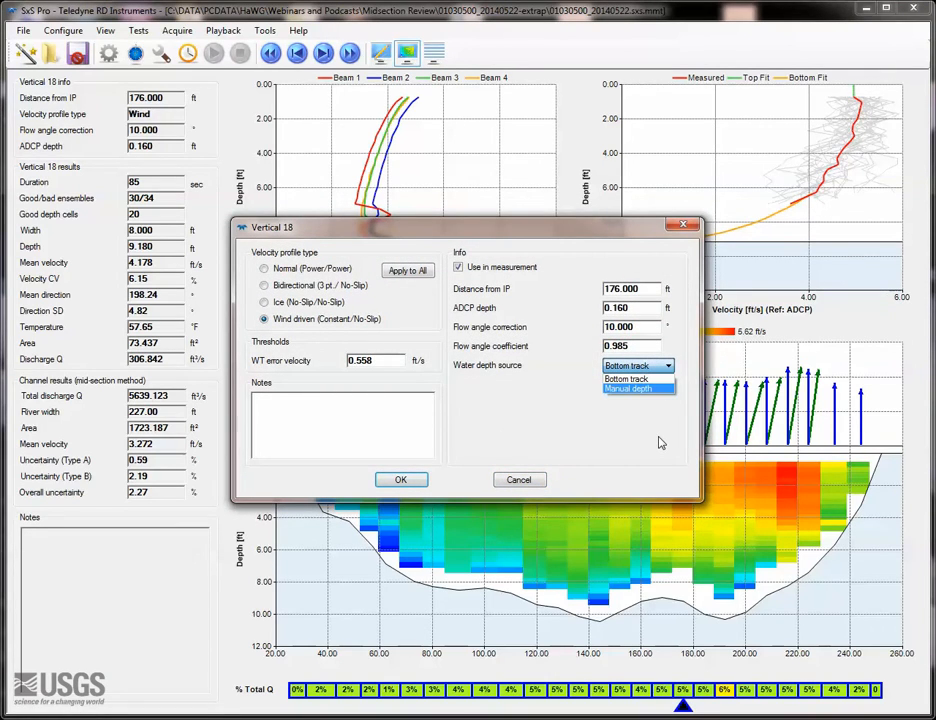